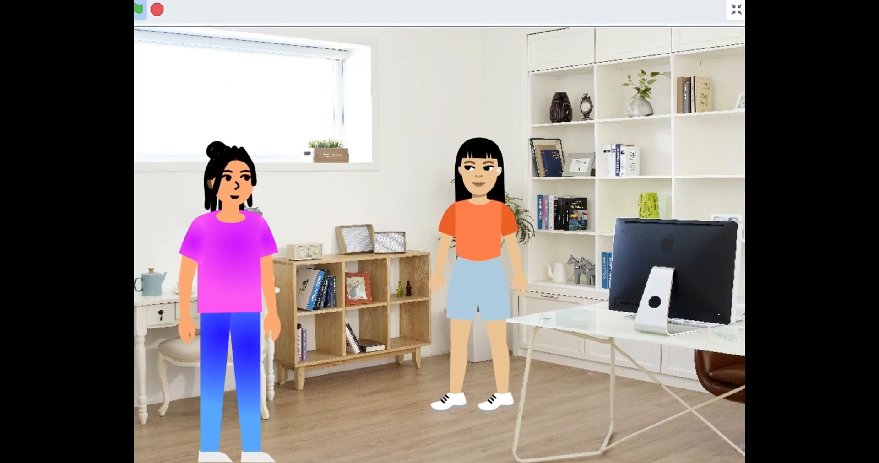
# Step: Run the two characters' office dialogue from the green flag on the full-size stage
pyautogui.click(138, 9)
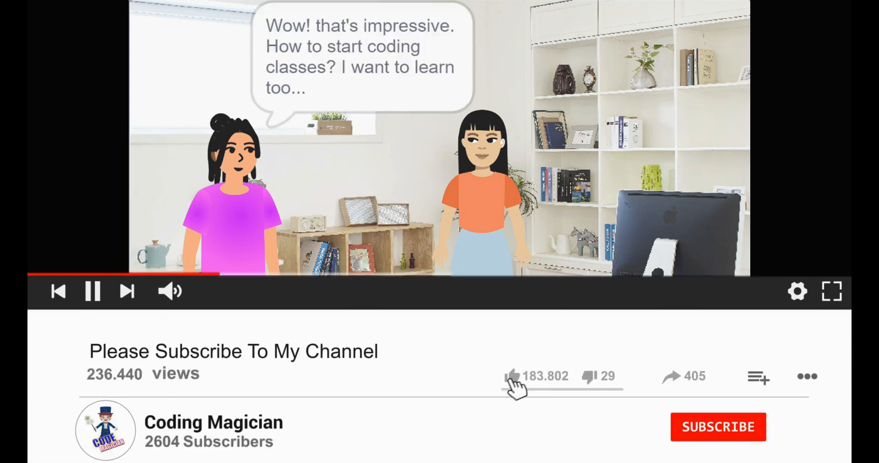
# Step: Like the video and post the comment 'Awesome video, great work coding magician.'
pyautogui.click(717, 427)
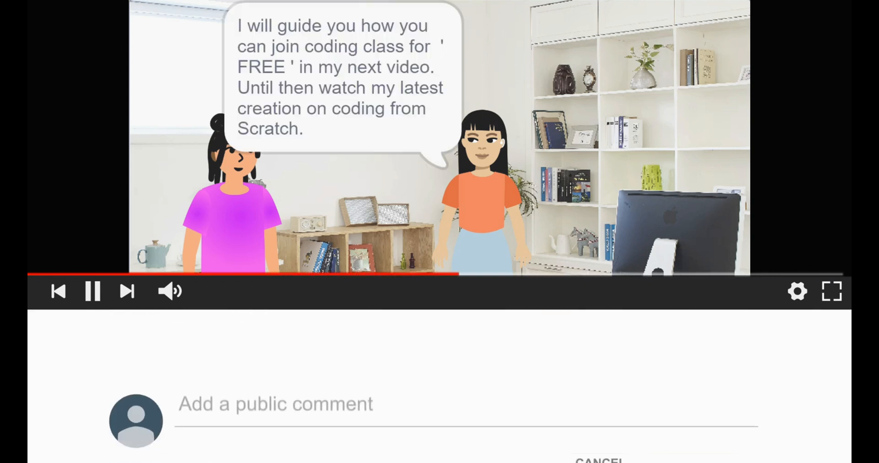
pyautogui.write('Awesome video, great work coding magician.')
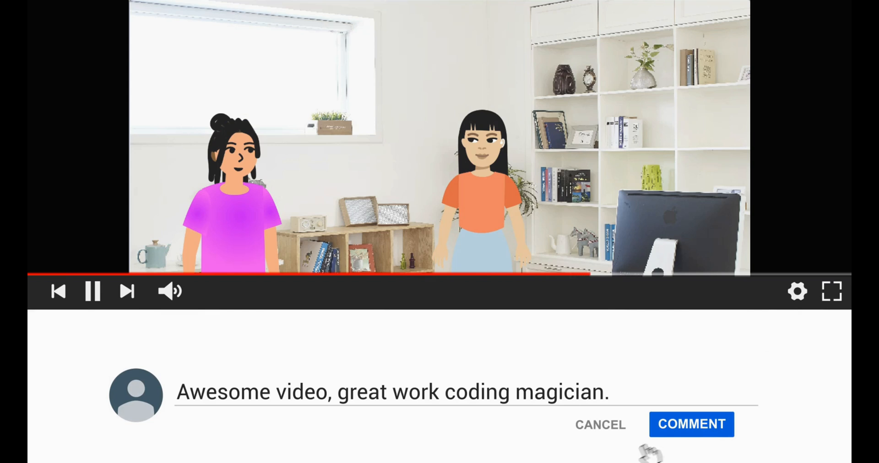
pyautogui.click(691, 425)
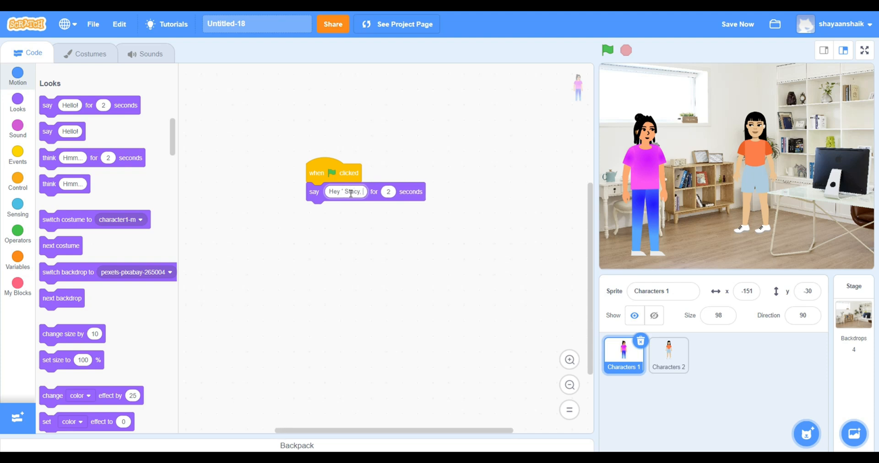
# Step: Give Characters 2 a flag-started script that waits 2 seconds then says '...how about you.'
pyautogui.click(669, 354)
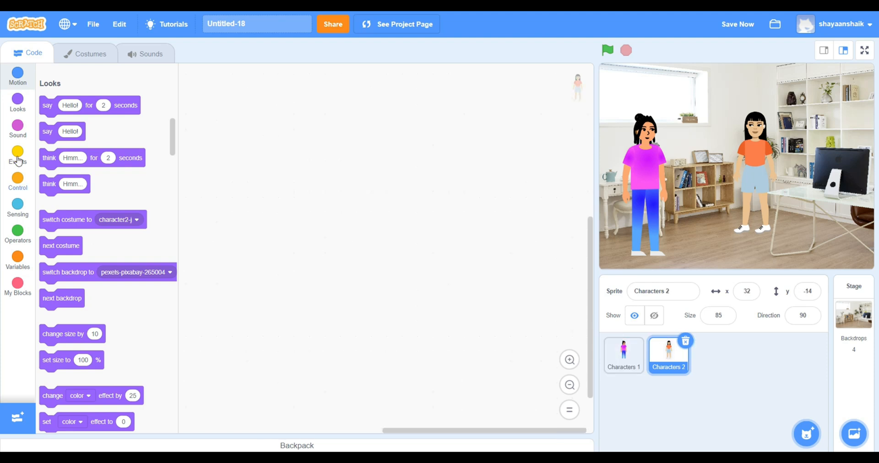
pyautogui.click(17, 182)
pyautogui.write("Oh wow Ria, I'm doing great. H")
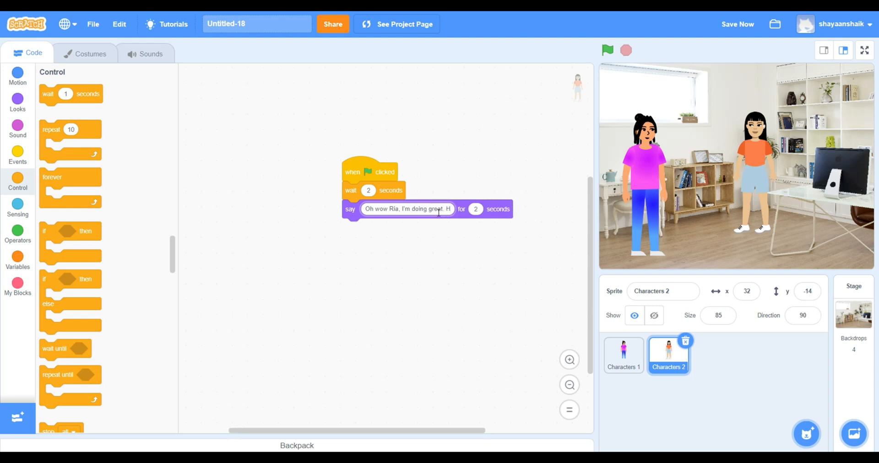
pyautogui.write('ow about you.')
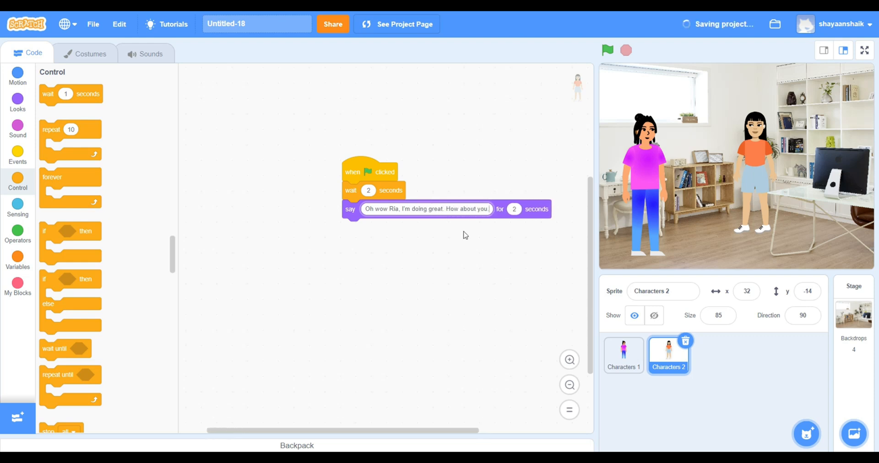
# Step: Have Characters 1 wait 3 seconds then say 'I'm fine' and that she's bored
pyautogui.click(622, 355)
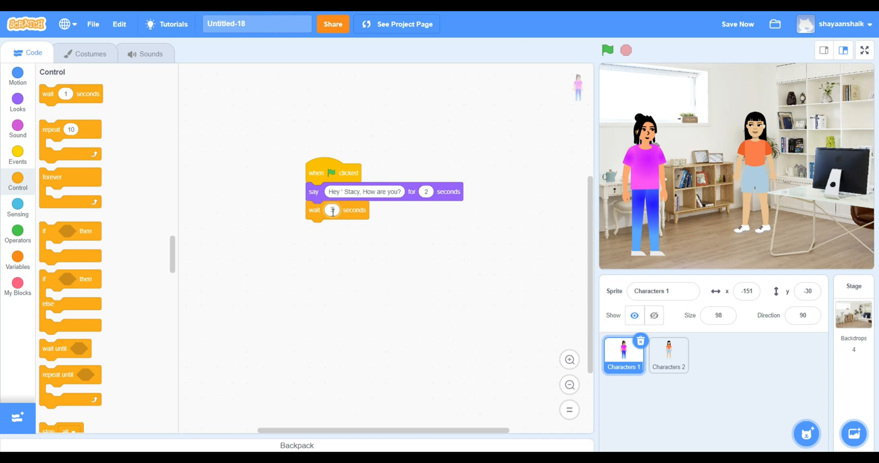
pyautogui.write('3')
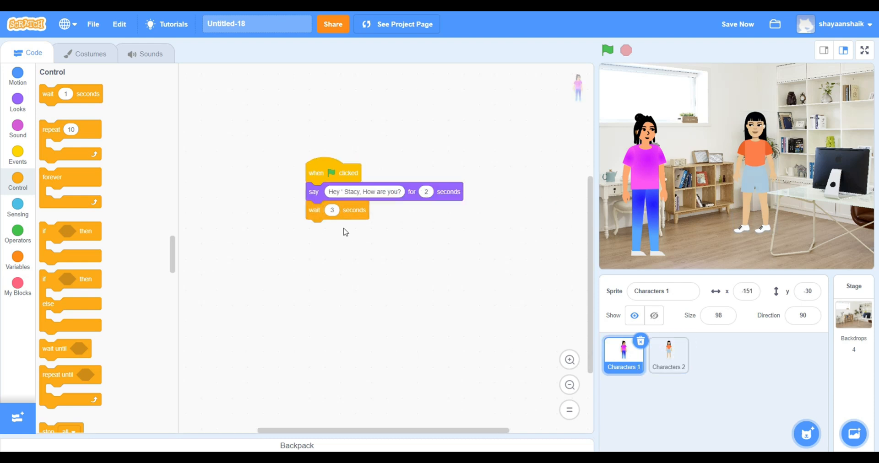
pyautogui.click(17, 103)
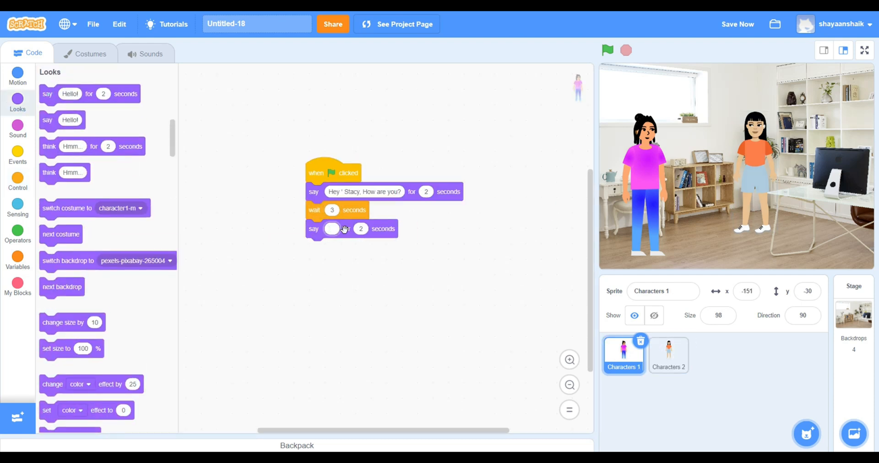
pyautogui.write("I'm fine. but a bit bored. You look so happy, what are you up to")
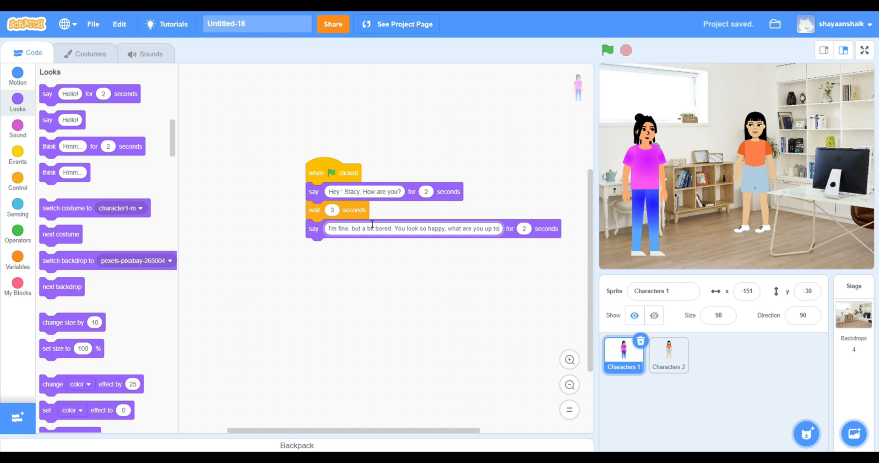
pyautogui.click(669, 356)
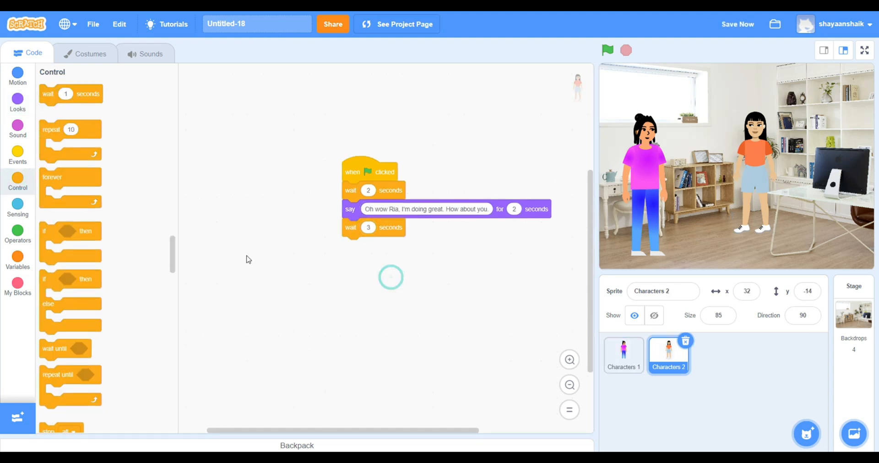
# Step: Add Characters 2's weekend line and Characters 1's 4-second wait with 'Tell me more about it?'
pyautogui.click(17, 103)
pyautogui.write('Fantabulous')
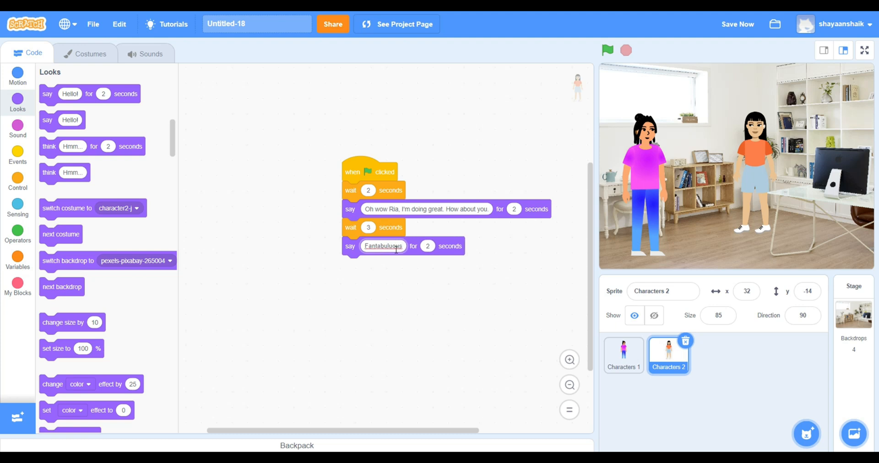
pyautogui.write(', i')
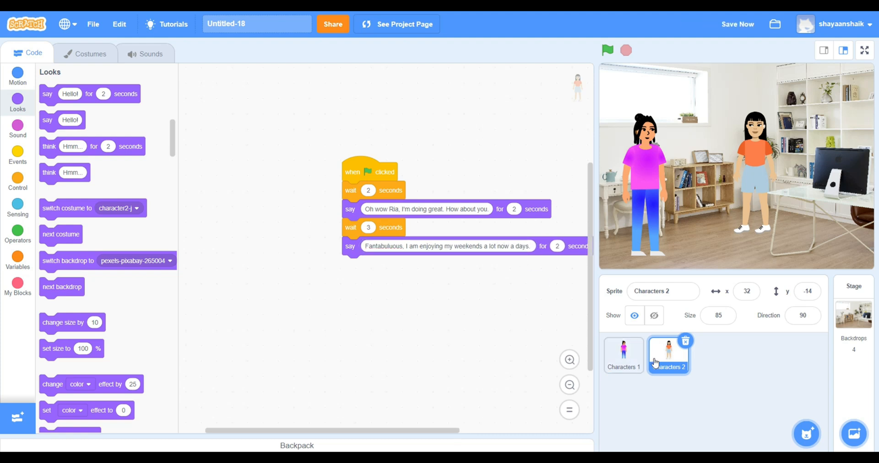
pyautogui.click(622, 356)
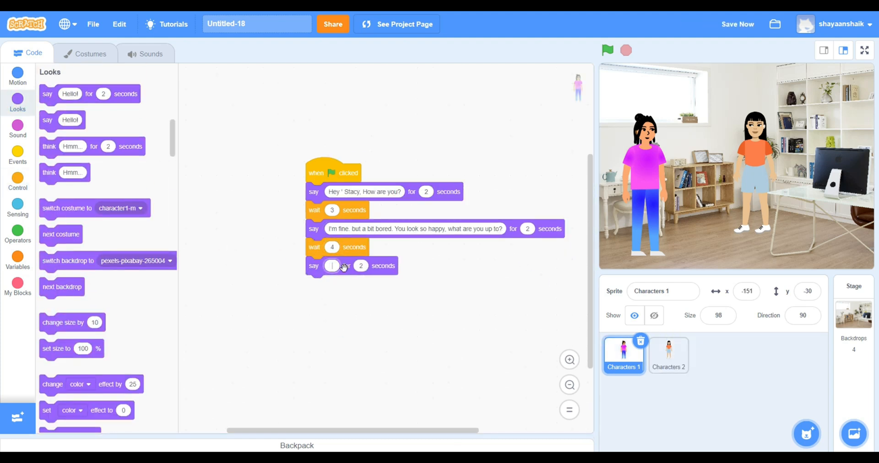
pyautogui.write('Tell me more about it?')
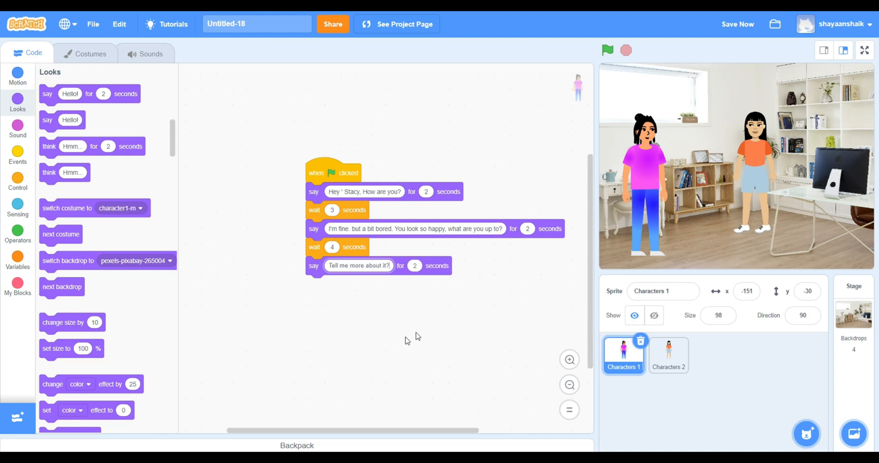
# Step: Have Characters 2 say she's learning online coding and how to make apps
pyautogui.click(668, 355)
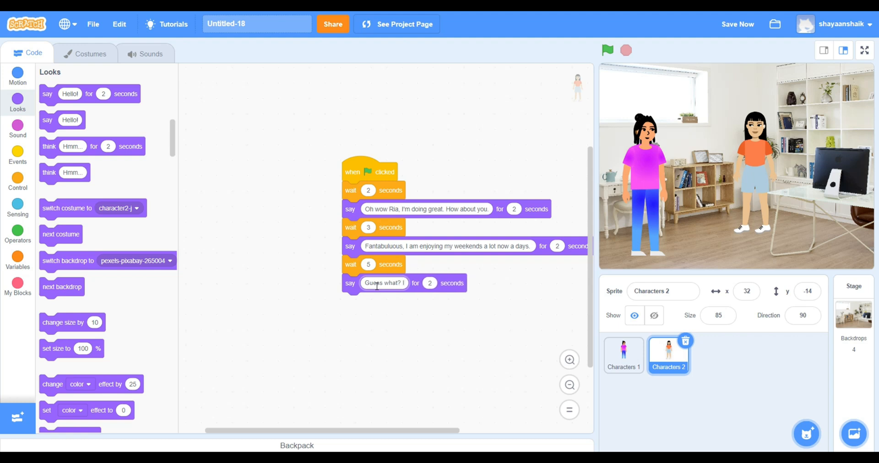
pyautogui.write("'m learning online computer")
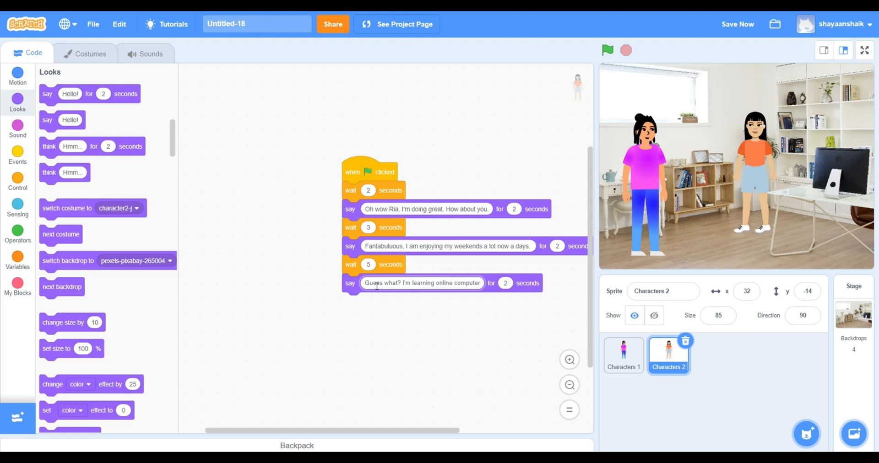
pyautogui.write('coding')
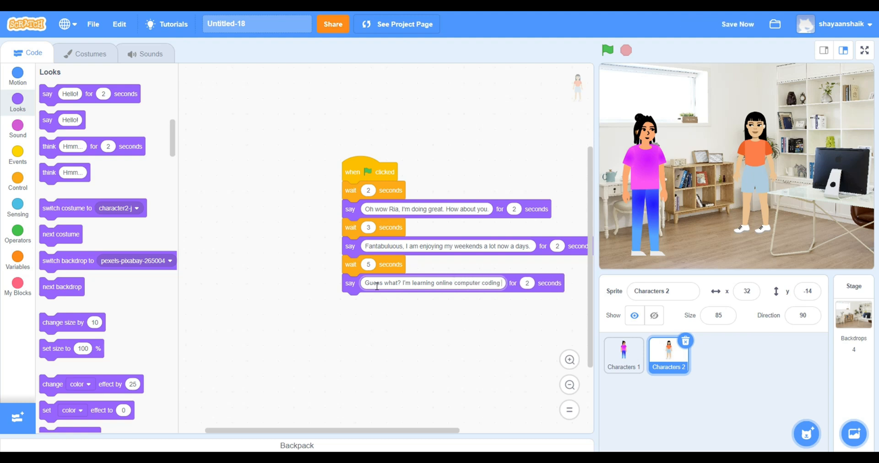
pyautogui.write(", its so fun. I'm learni")
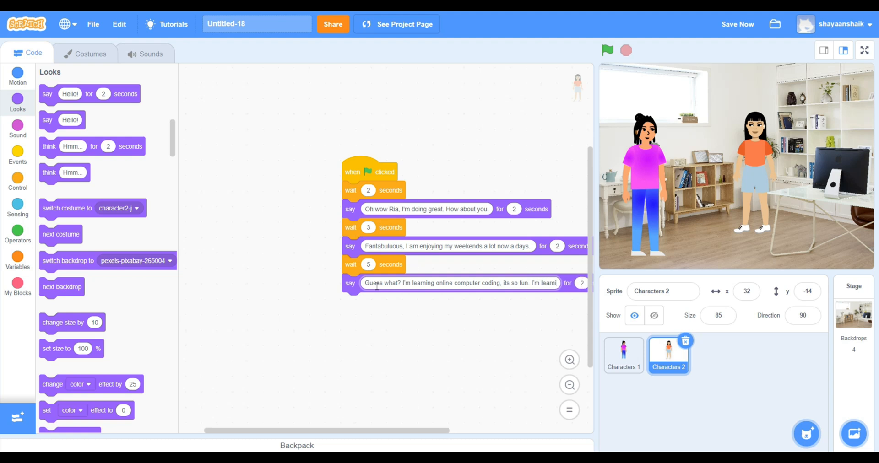
pyautogui.write('how to make apps.')
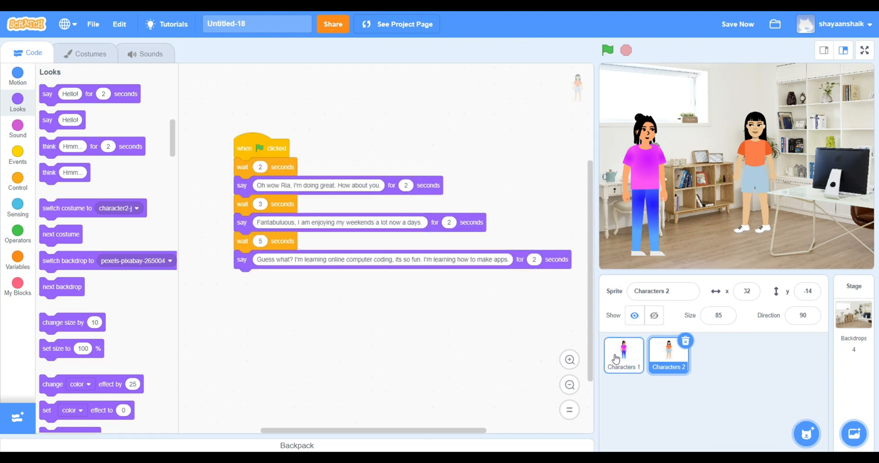
# Step: Have Characters 1 say 'That sounds so interesting. But why coding for kids?' after wait 6
pyautogui.click(622, 355)
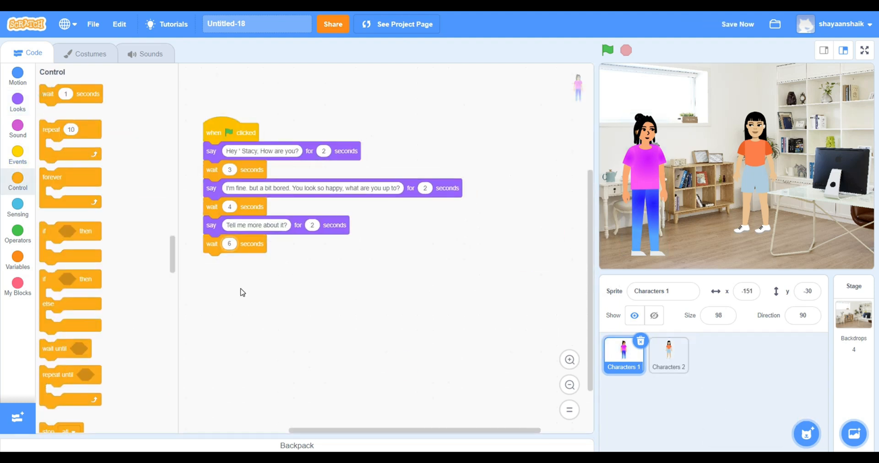
pyautogui.click(17, 102)
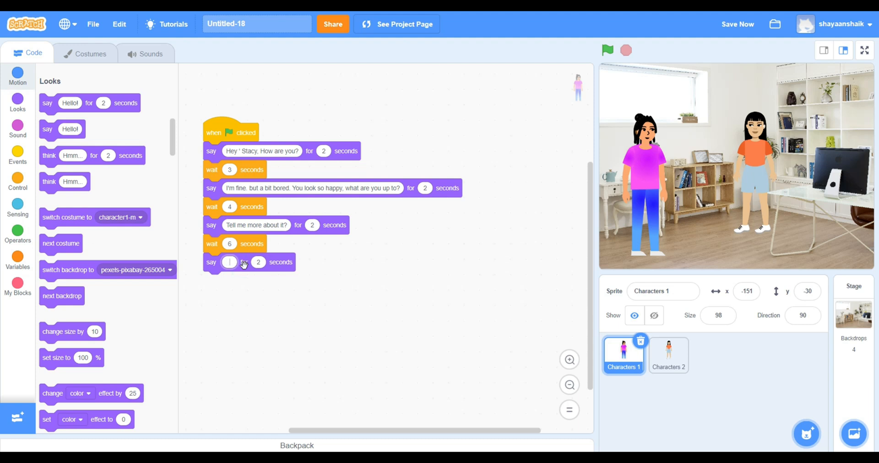
pyautogui.write('That sounds so')
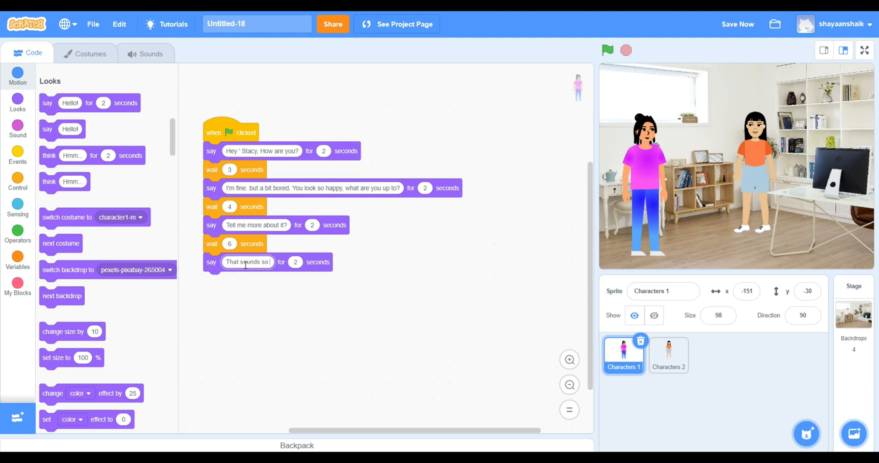
pyautogui.write('interesting. But why')
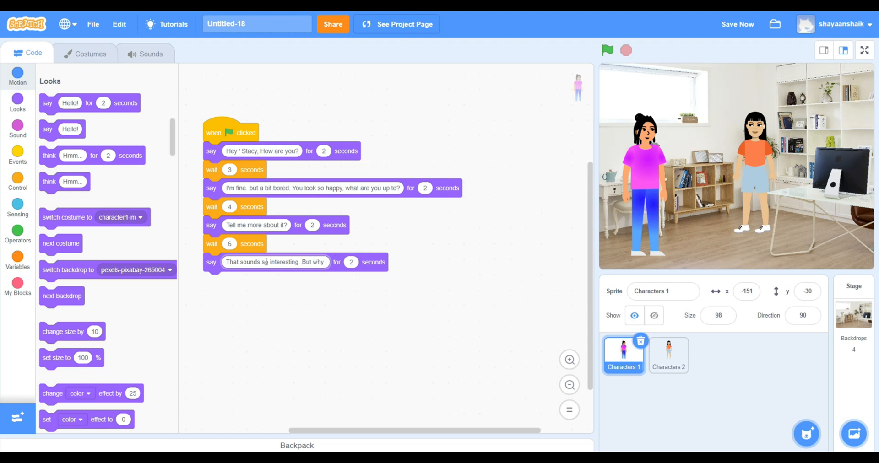
# Step: Have Characters 2 wait 7 then answer that coding teaches creativity and solves maths
pyautogui.click(668, 354)
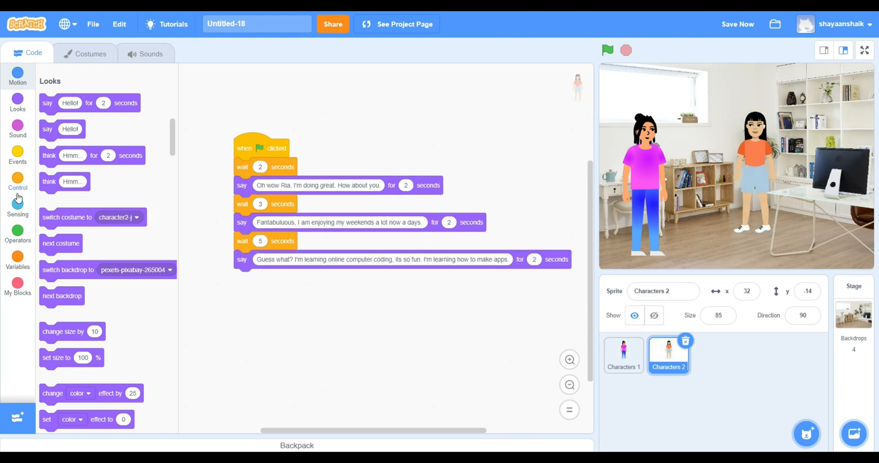
pyautogui.click(17, 181)
pyautogui.write('Because coding teaches us how')
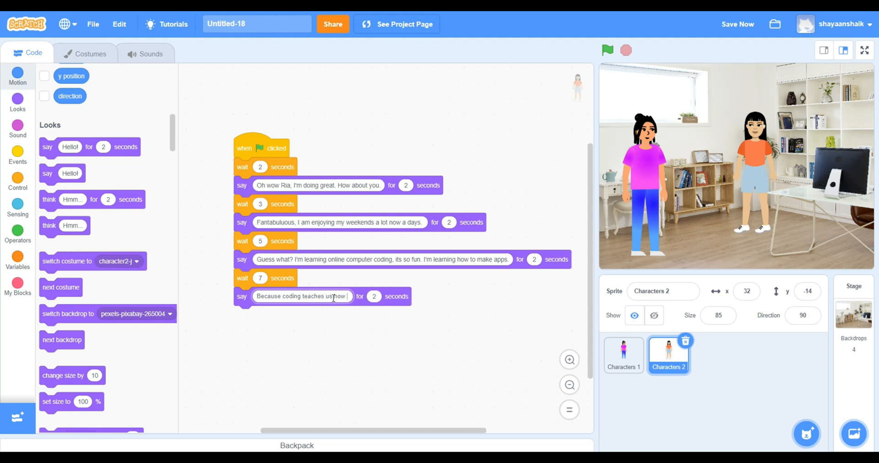
pyautogui.write('to be creative')
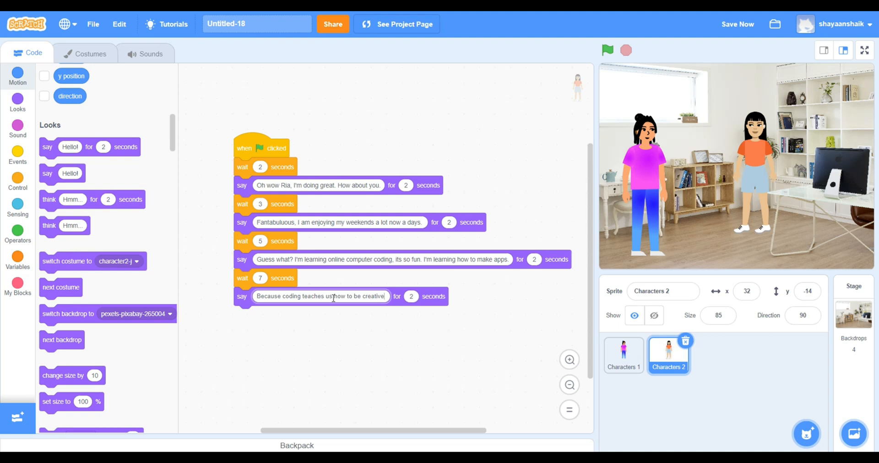
pyautogui.write(', sov')
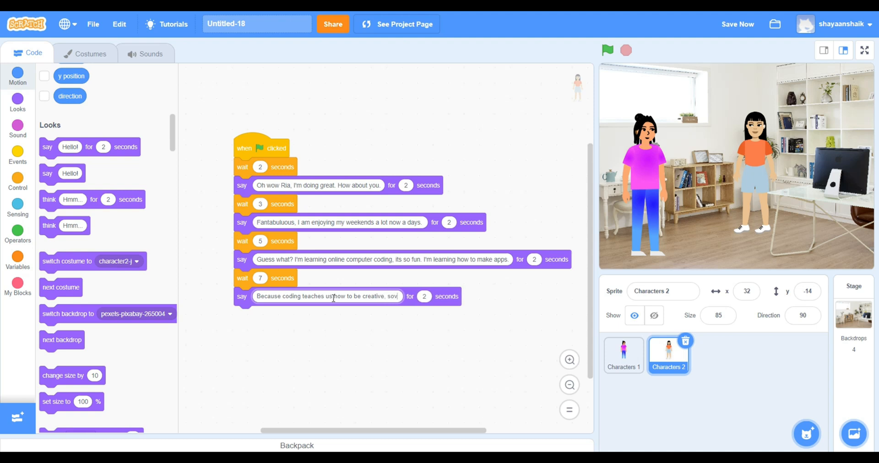
pyautogui.write('solves maths')
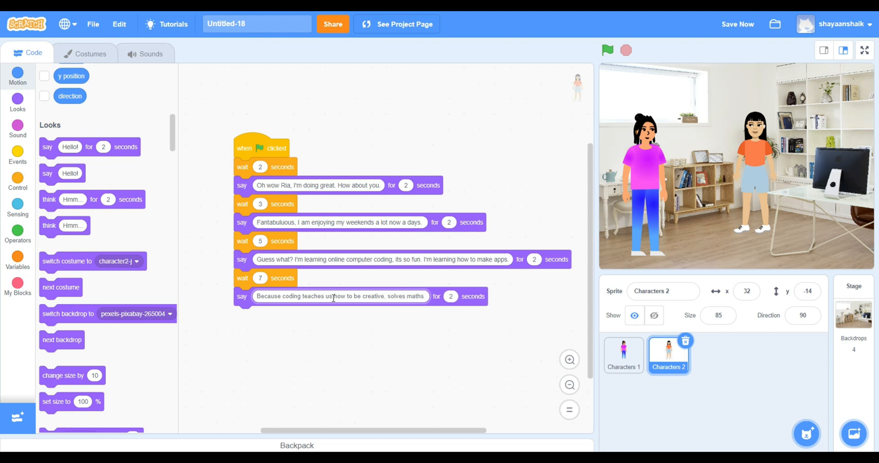
pyautogui.write('and also impro')
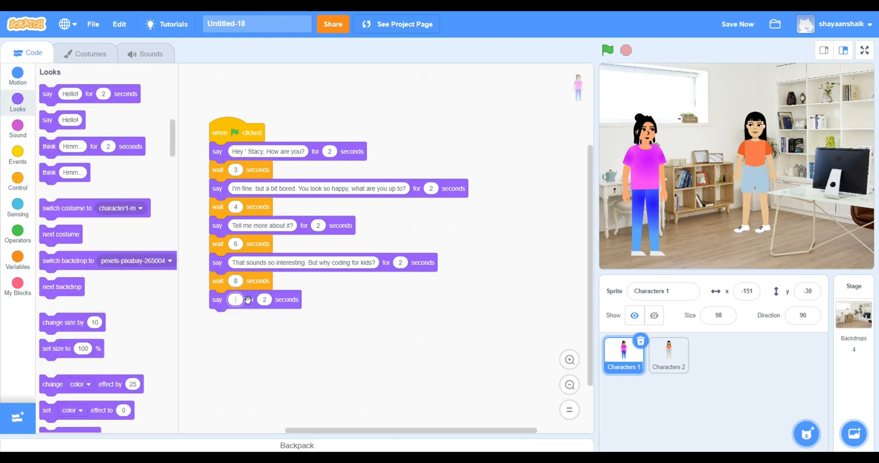
# Step: Add Characters 1's 'Wow! thats' line and Characters 2's wait-9 offer of free coding classes in the next video
pyautogui.write('Wow! thats')
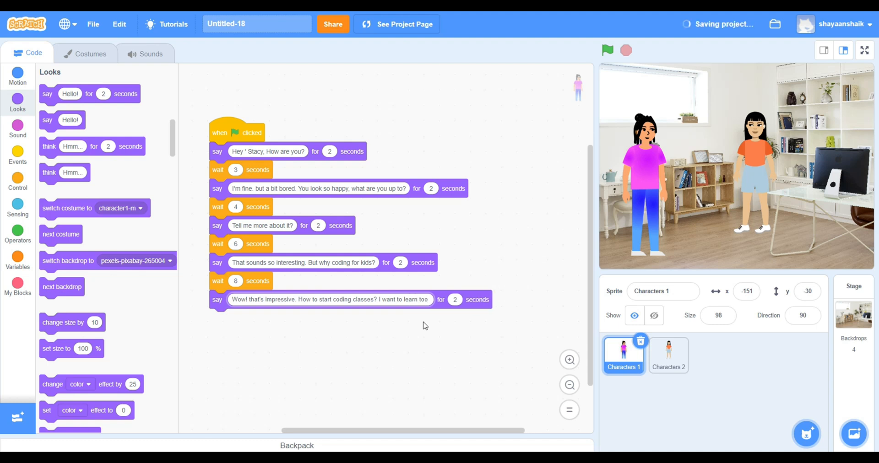
pyautogui.click(18, 181)
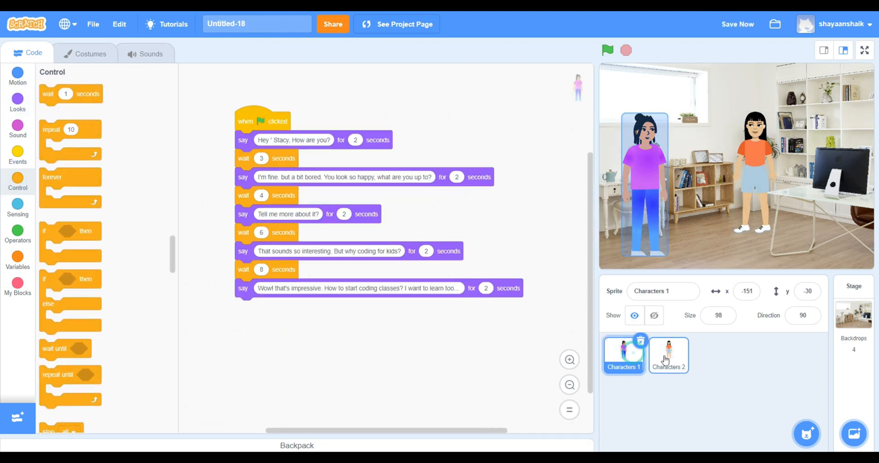
pyautogui.click(668, 354)
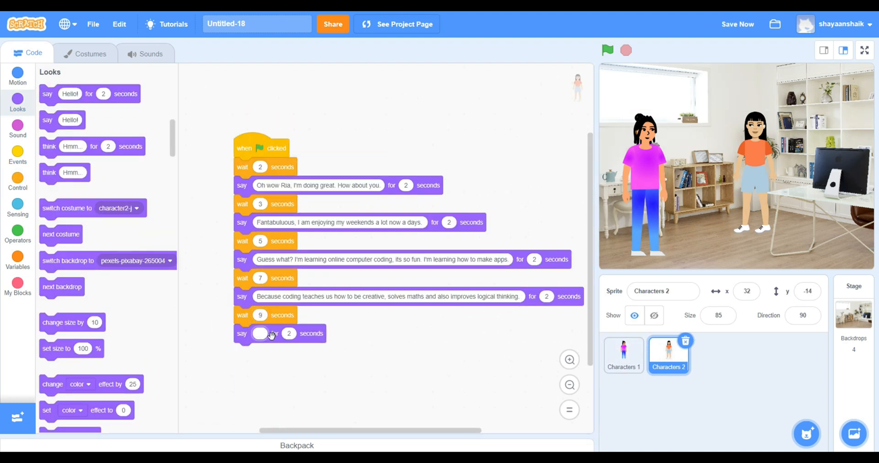
pyautogui.write("I will guide you how you can join coding class for ' FREE")
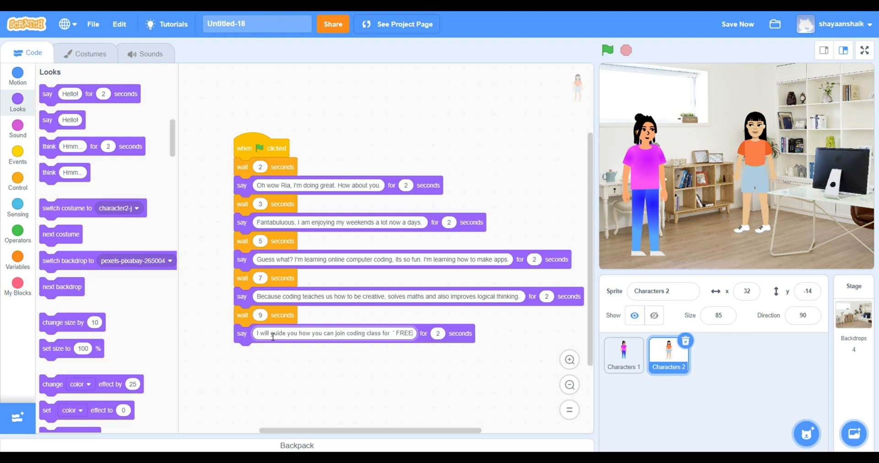
pyautogui.write('in my next video')
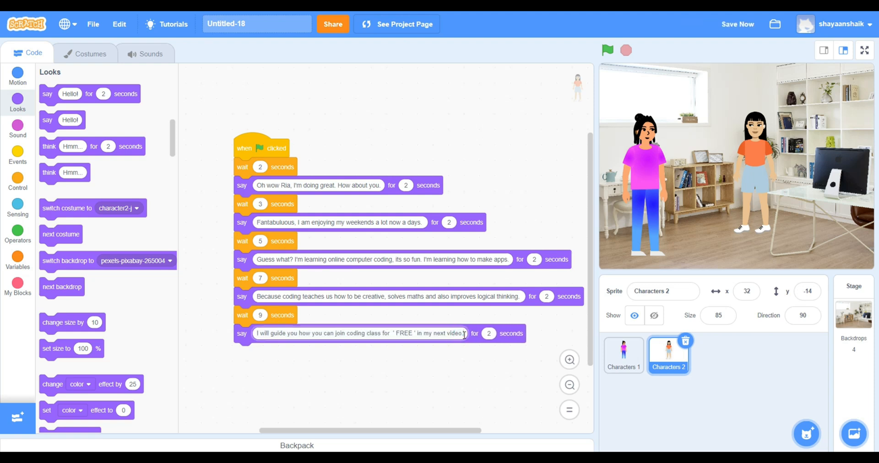
pyautogui.write('Until then watch')
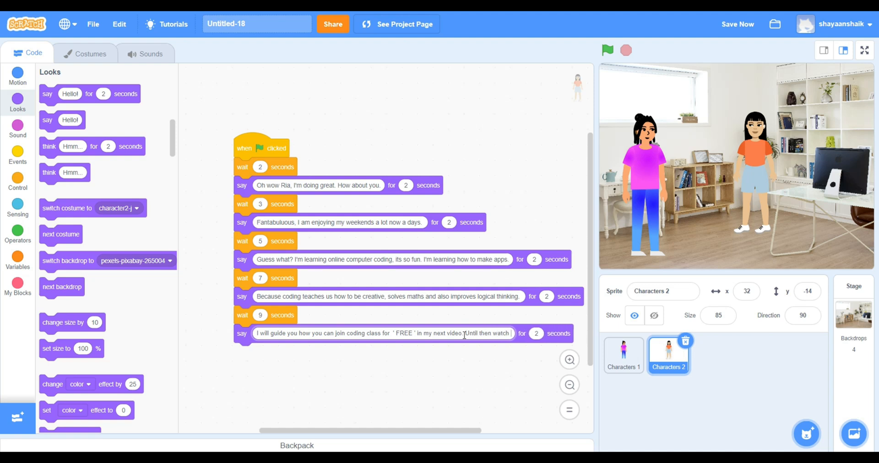
pyautogui.write('my latest creation on coding fr')
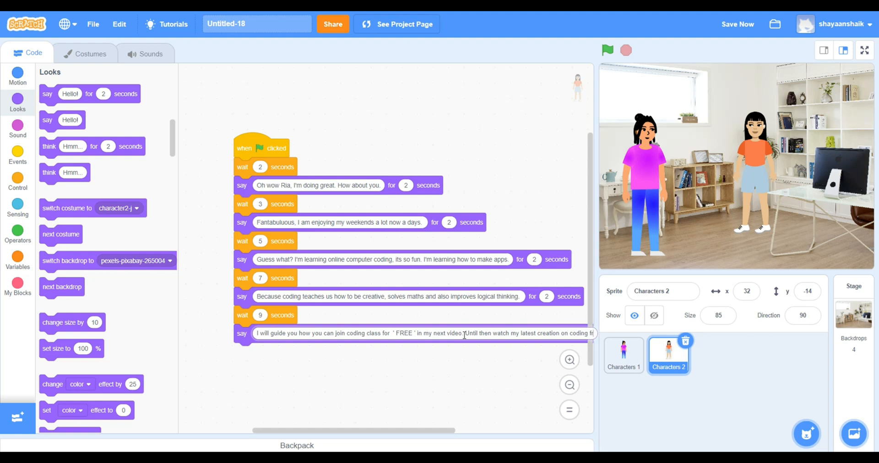
# Step: Play the finished dialogue from the green flag on the full-size stage
pyautogui.click(865, 50)
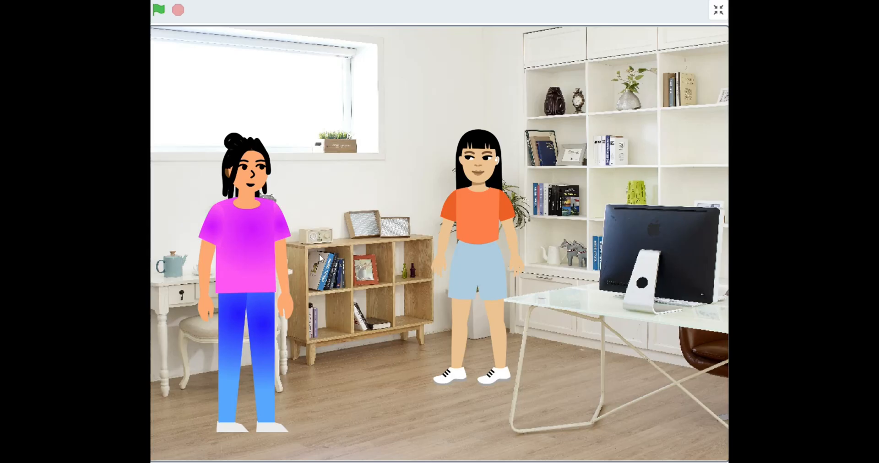
pyautogui.click(159, 9)
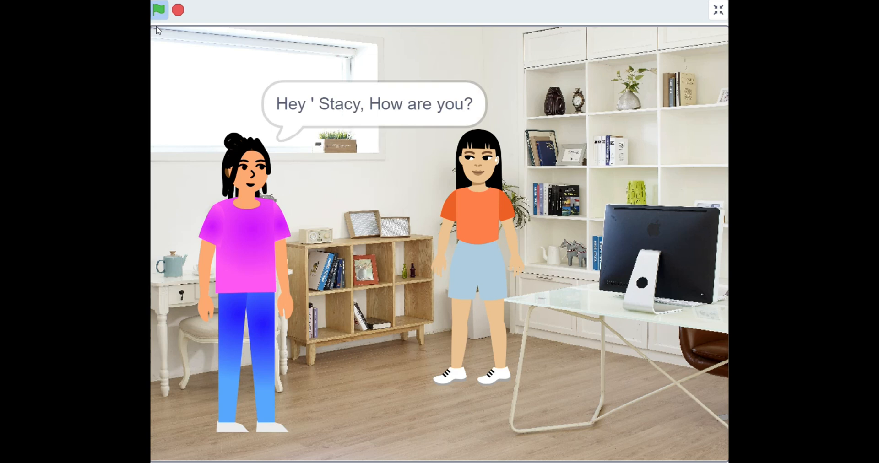